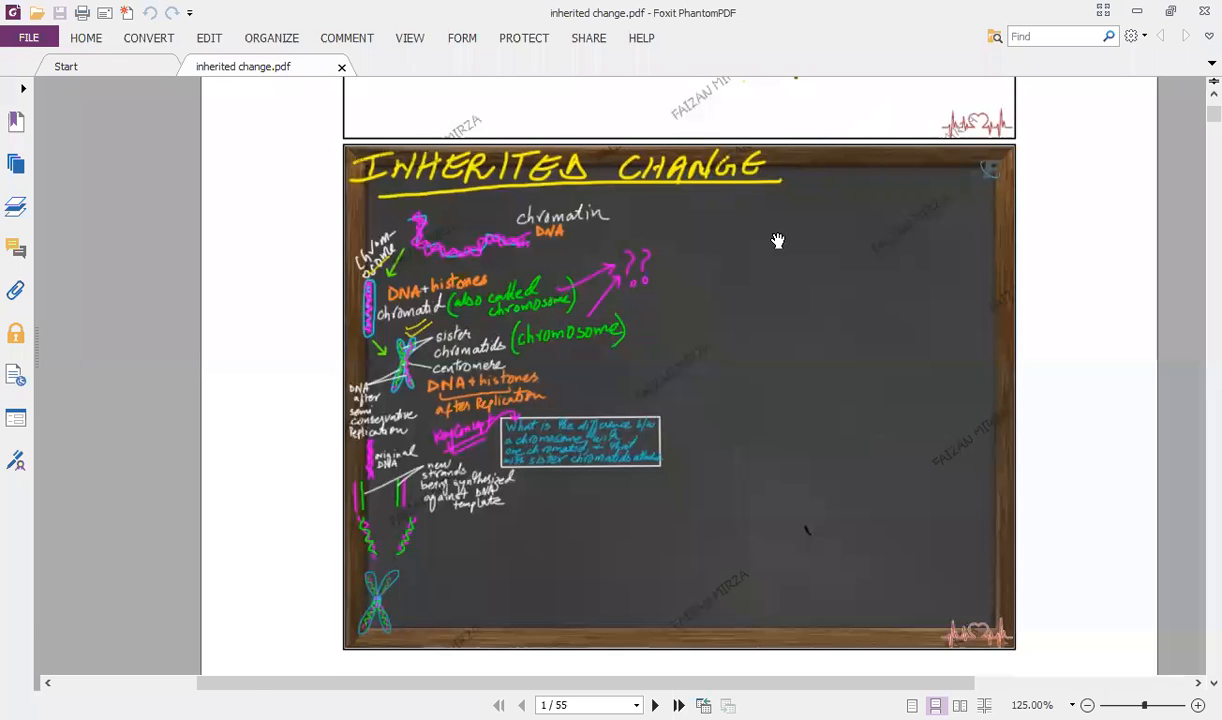
# Step: Zoom page 1's chromatin and chromosome notes from 125% to 150%
pyautogui.click(1198, 705)
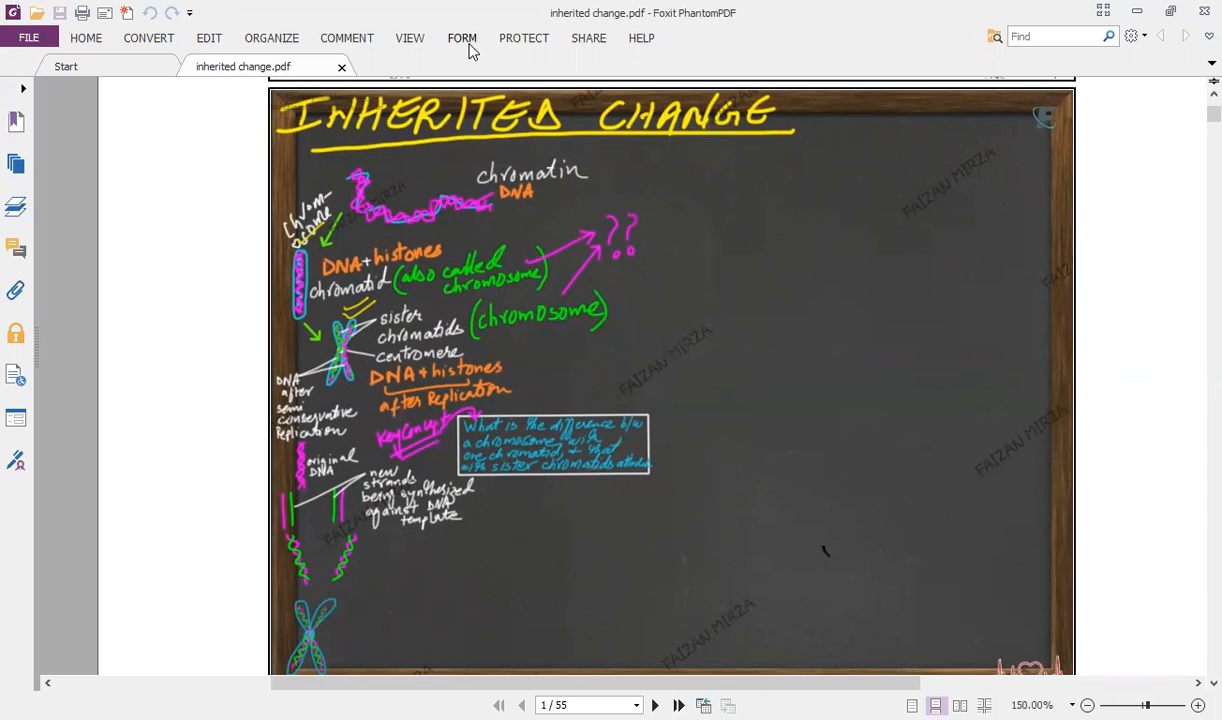
# Step: Go to page 2 on the nature and significance of telomeres
pyautogui.click(654, 705)
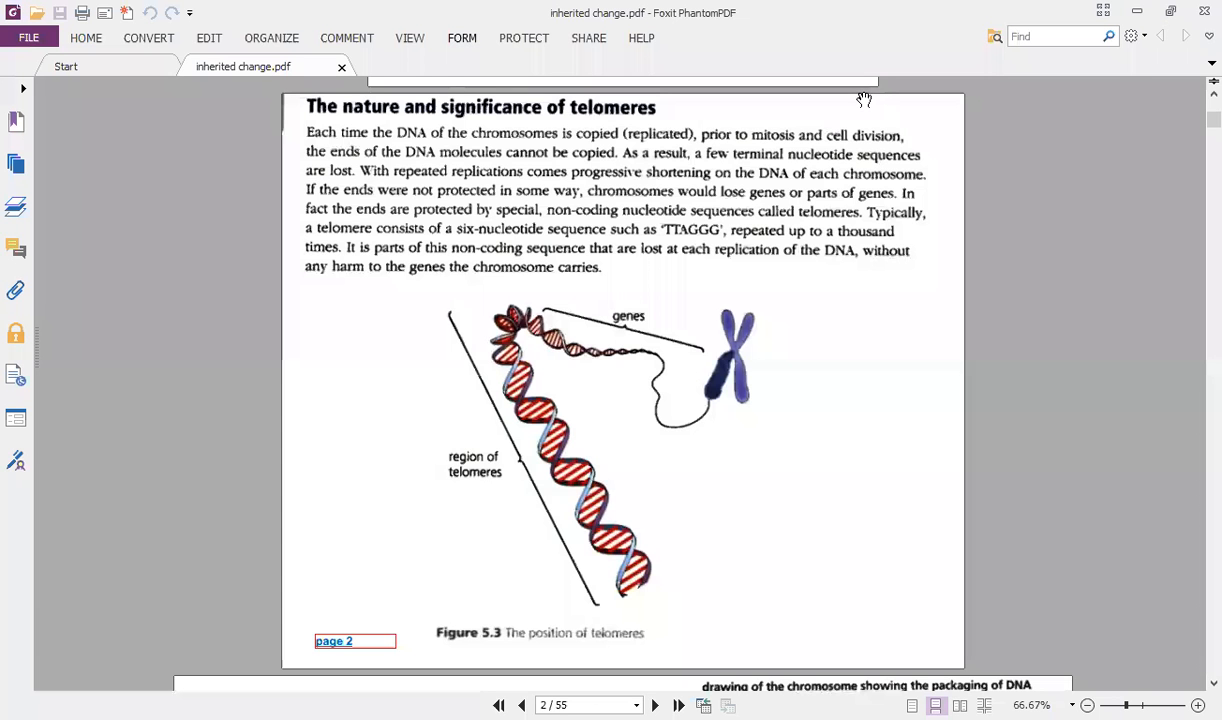
pyautogui.moveTo(740, 371)
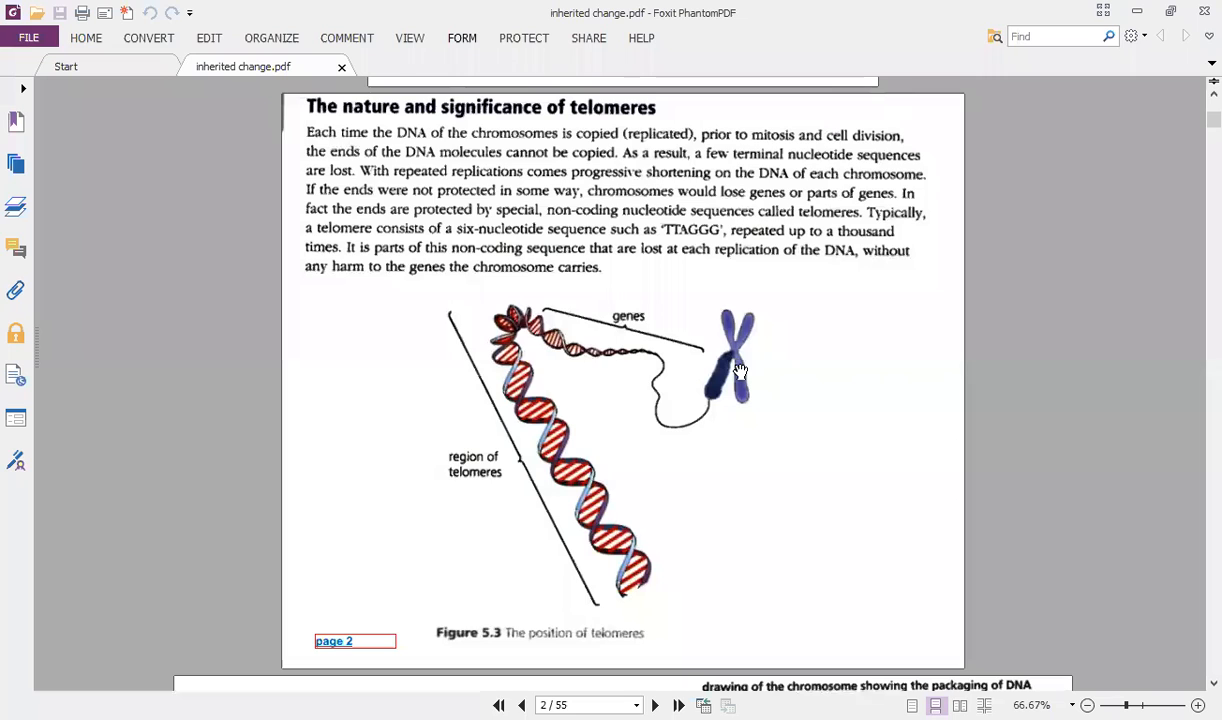
pyautogui.moveTo(816, 404)
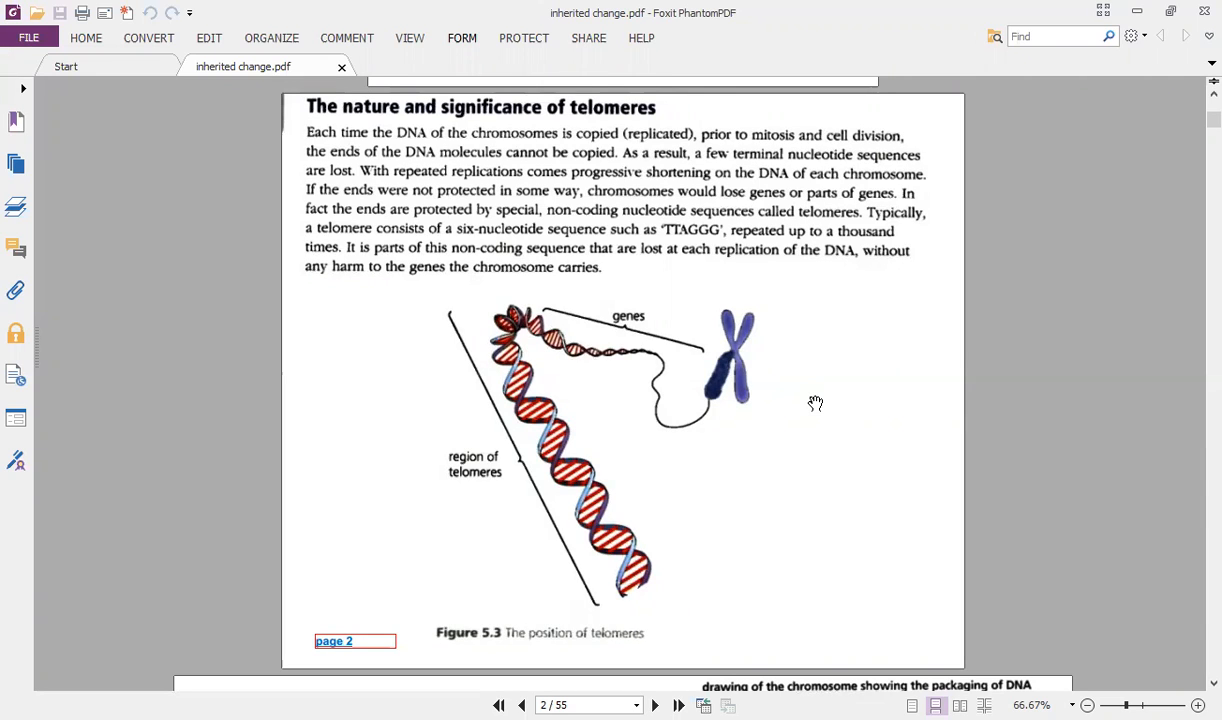
pyautogui.moveTo(712, 318)
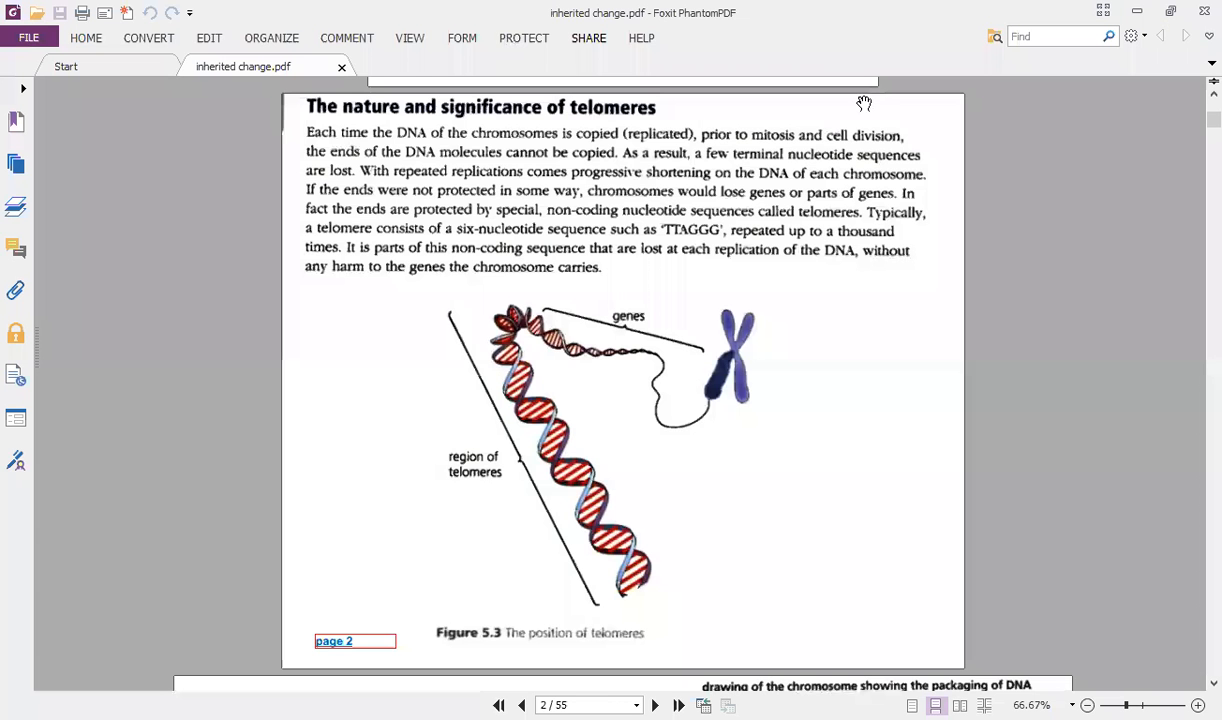
# Step: Scroll past page 3's chromosome-packaging diagram to page 4 on chromosome appearance
pyautogui.scroll(-3)
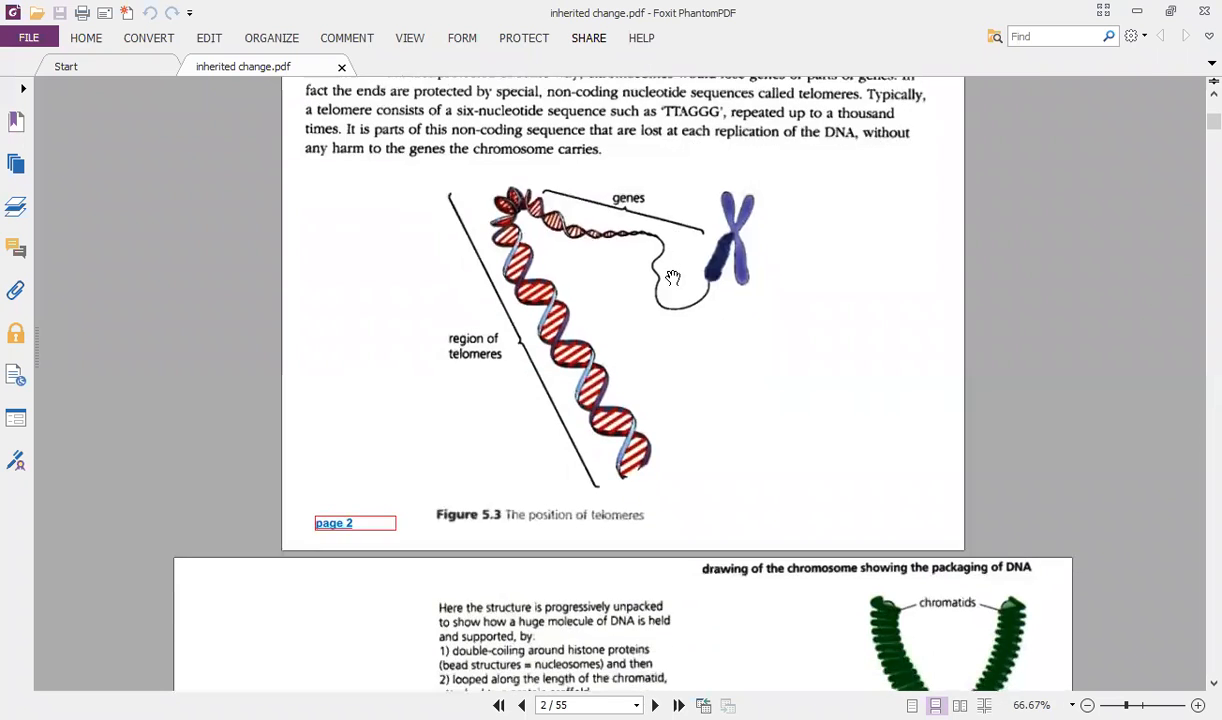
pyautogui.scroll(-3)
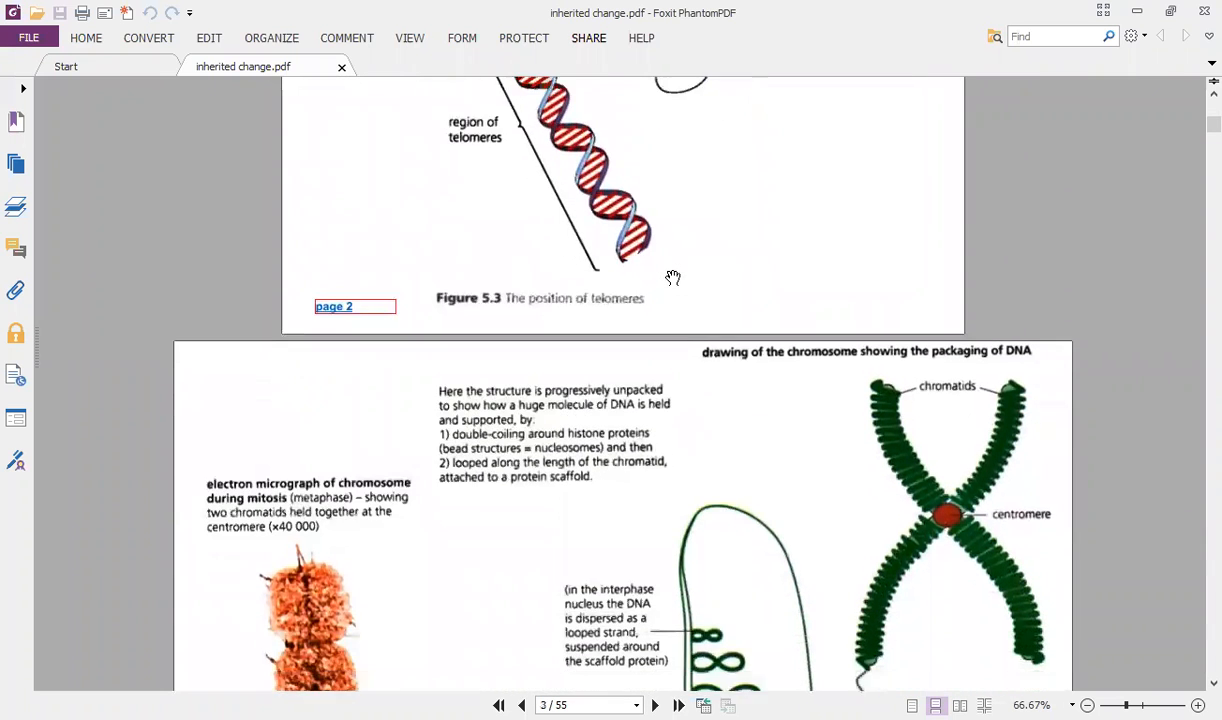
pyautogui.scroll(-3)
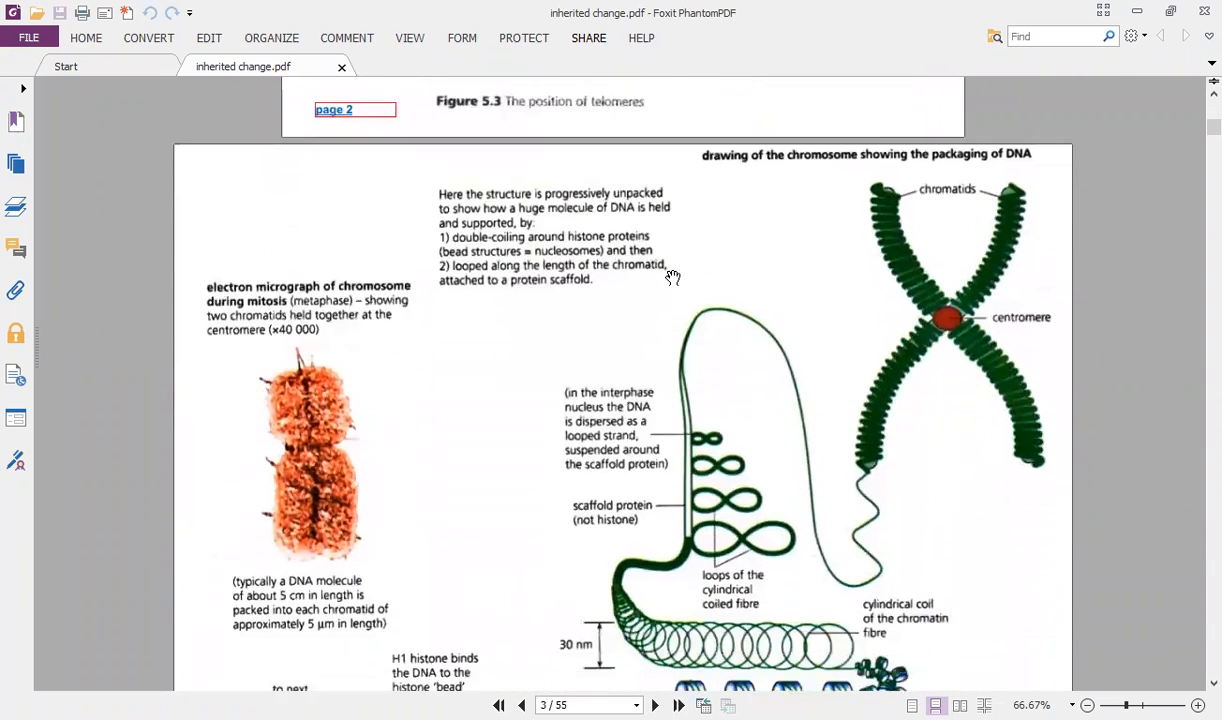
pyautogui.scroll(-3)
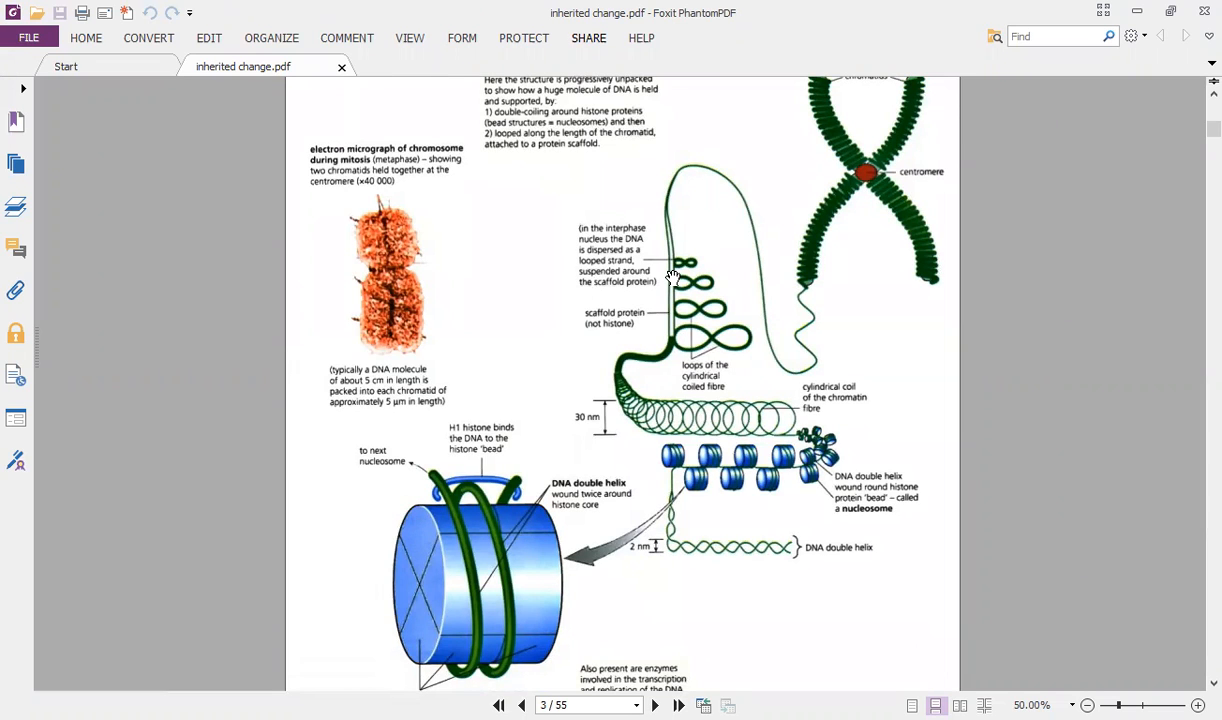
pyautogui.scroll(-3)
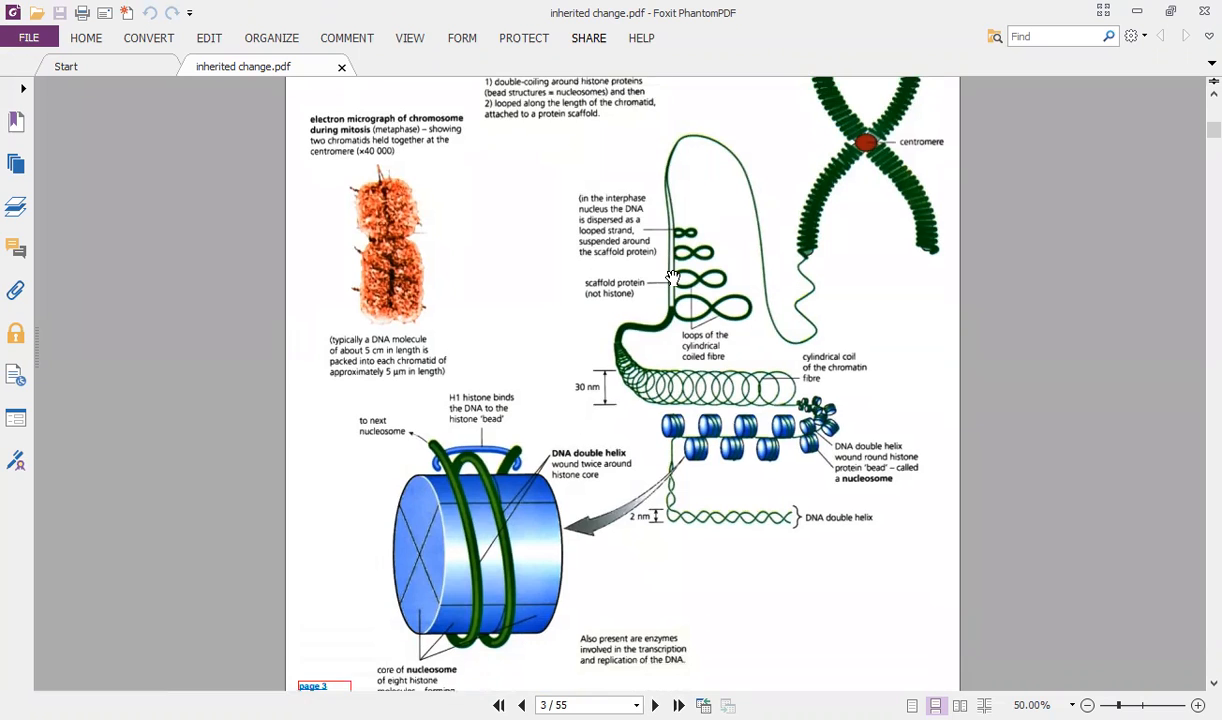
pyautogui.scroll(-3)
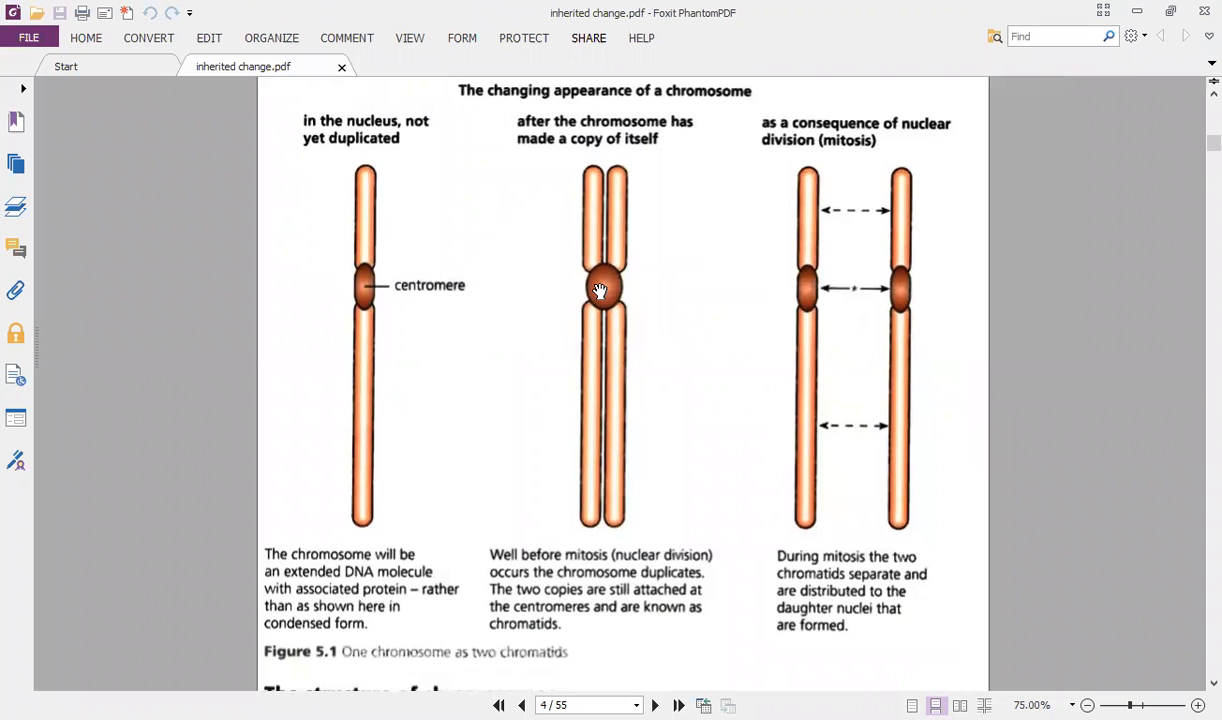
pyautogui.moveTo(352, 510)
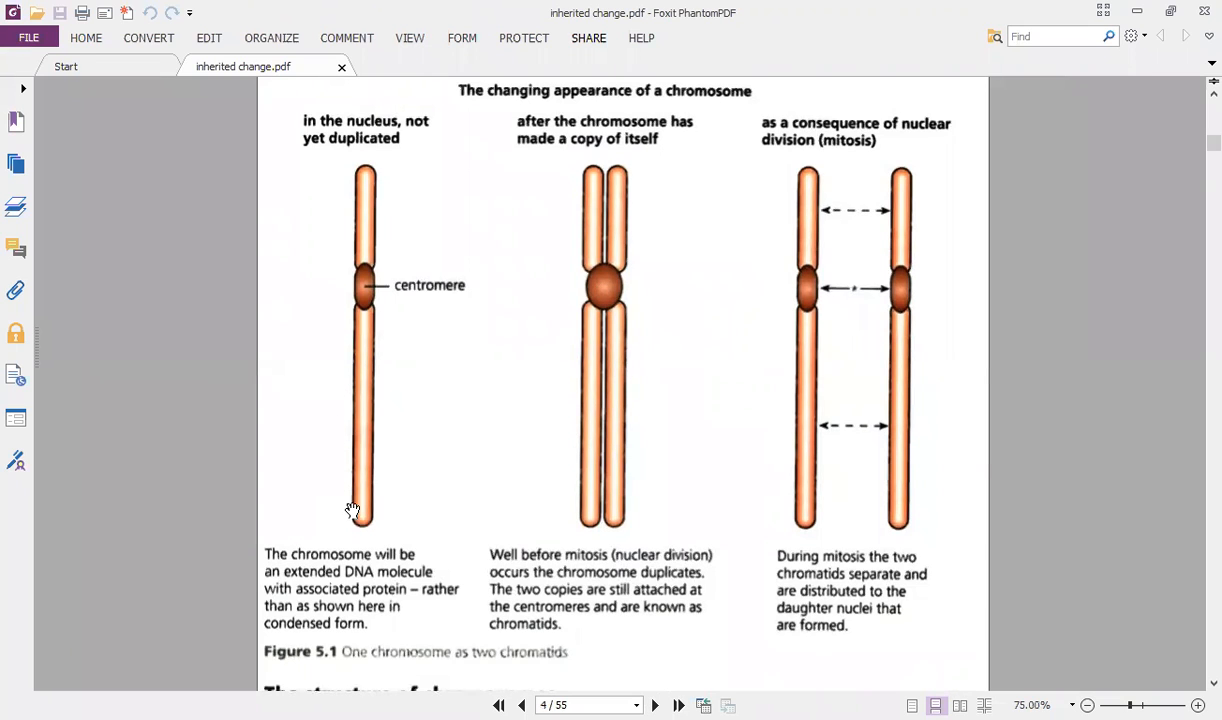
pyautogui.moveTo(360, 475)
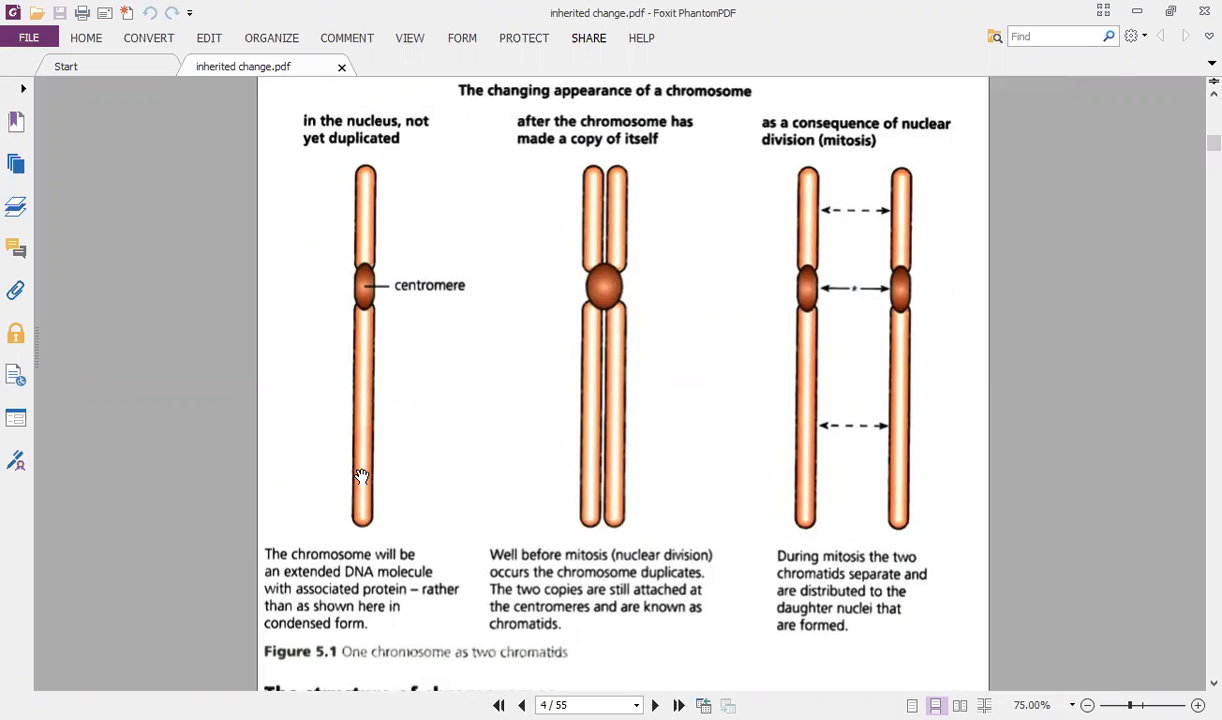
pyautogui.moveTo(552, 492)
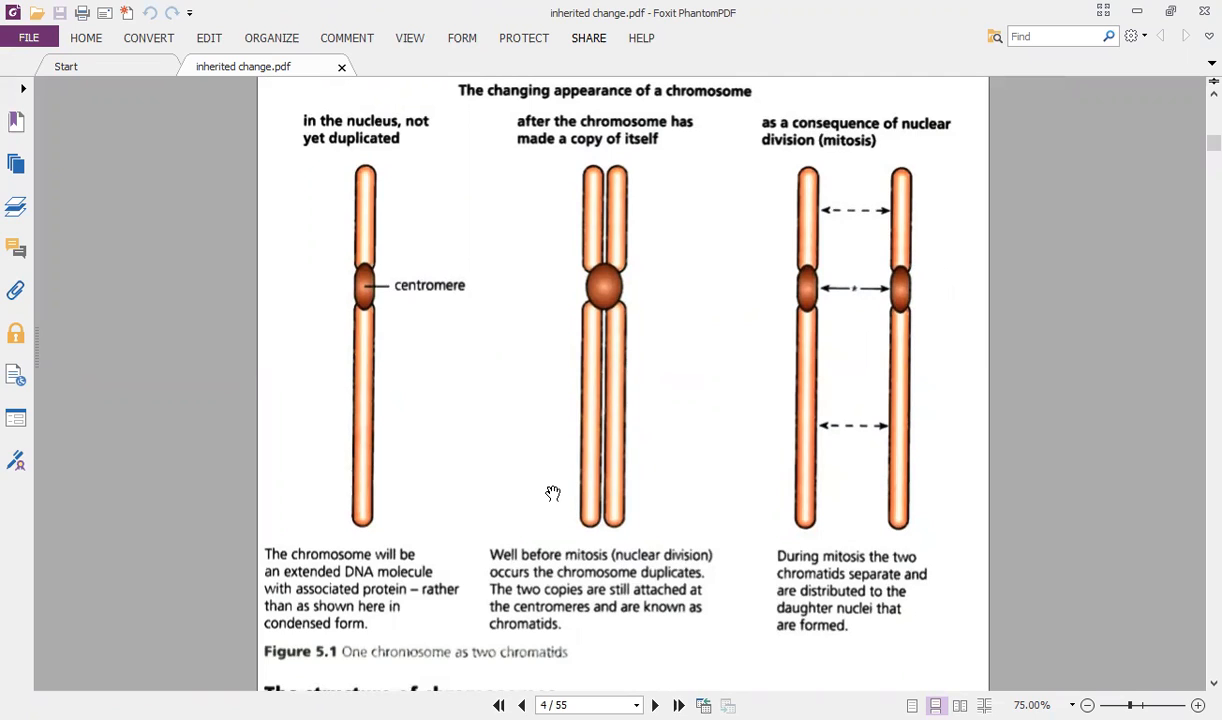
pyautogui.moveTo(886, 510)
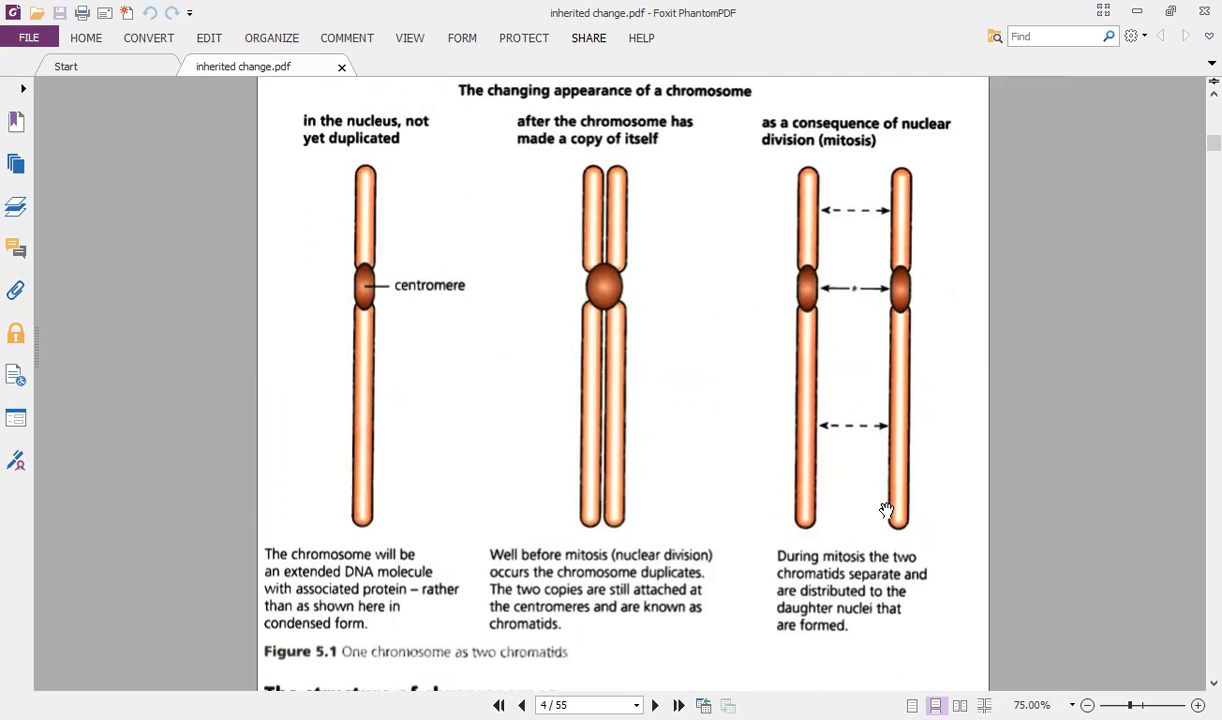
pyautogui.moveTo(502, 181)
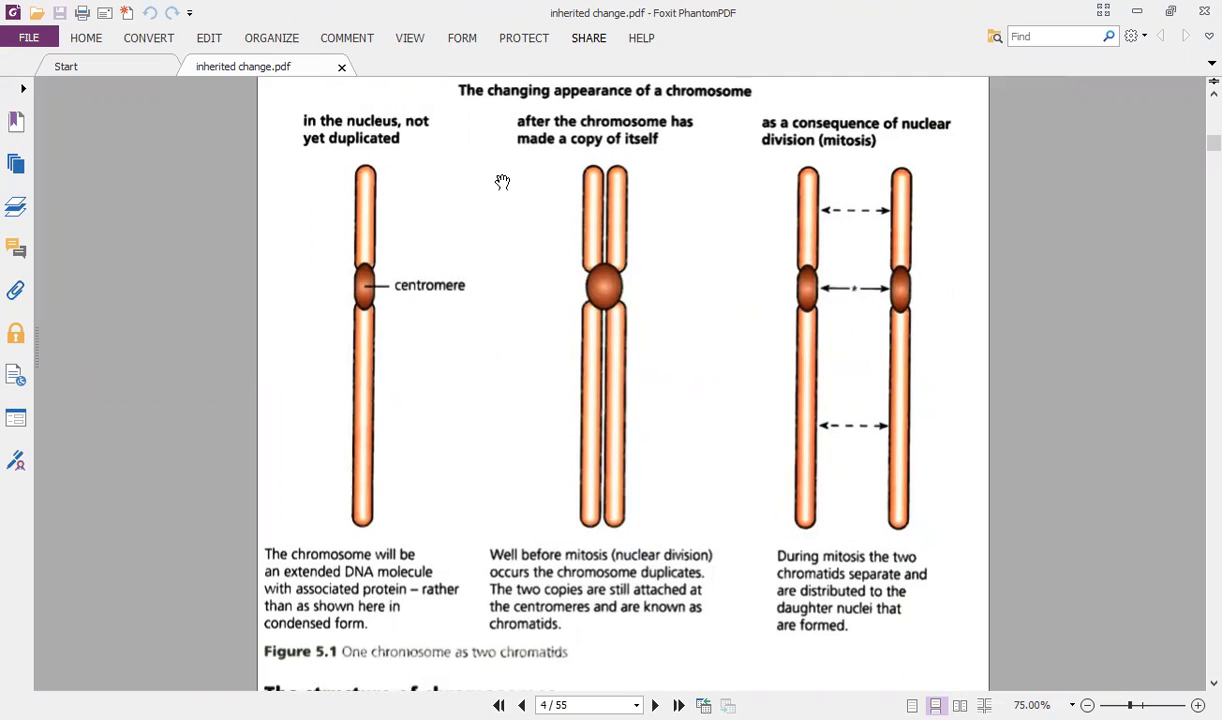
pyautogui.moveTo(481, 63)
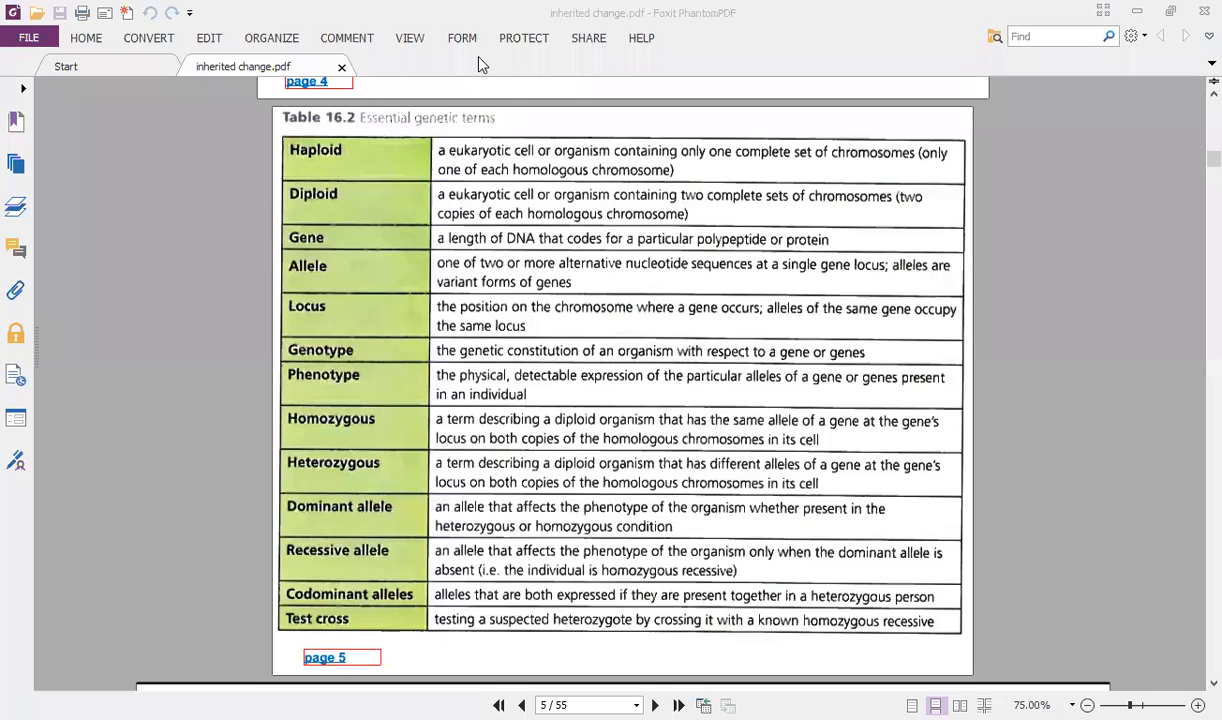
pyautogui.moveTo(978, 285)
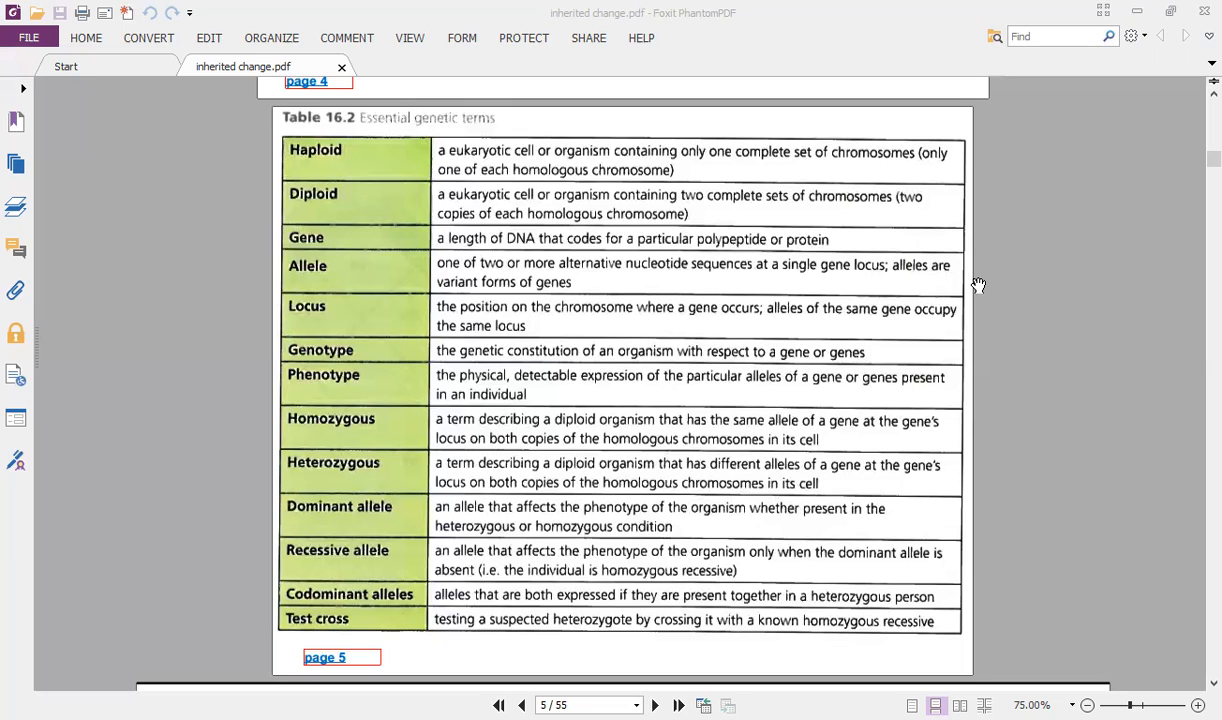
pyautogui.moveTo(570, 60)
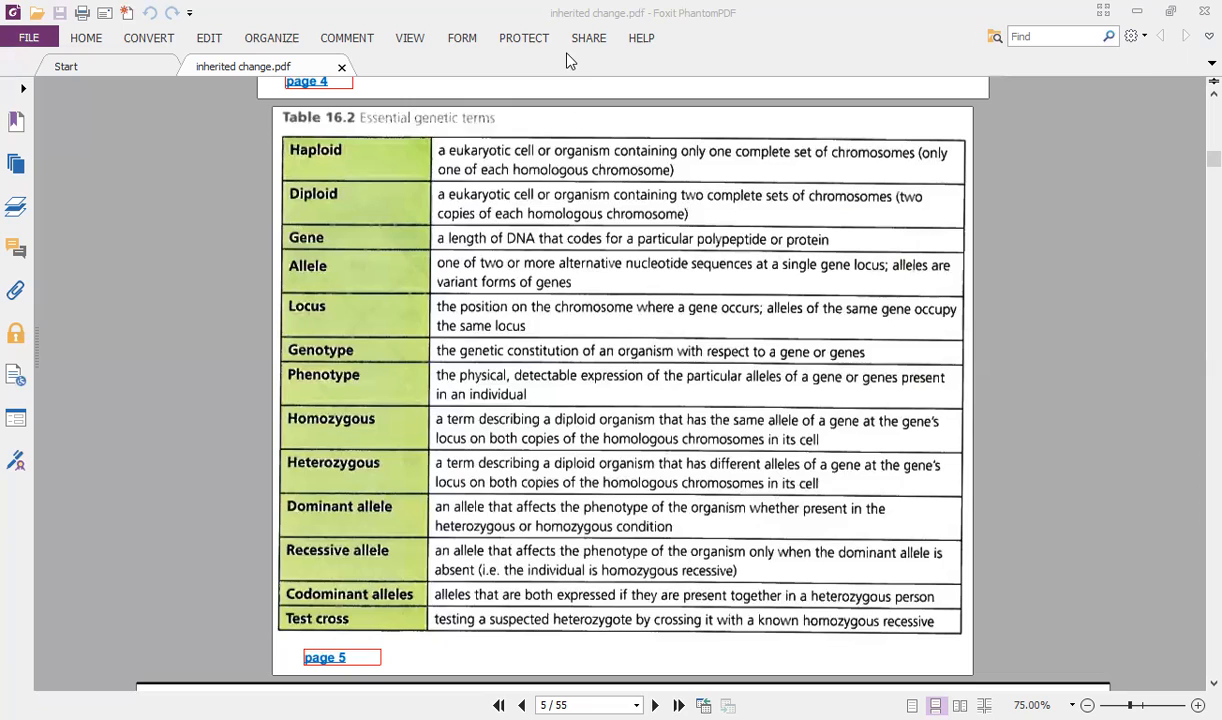
pyautogui.moveTo(494, 40)
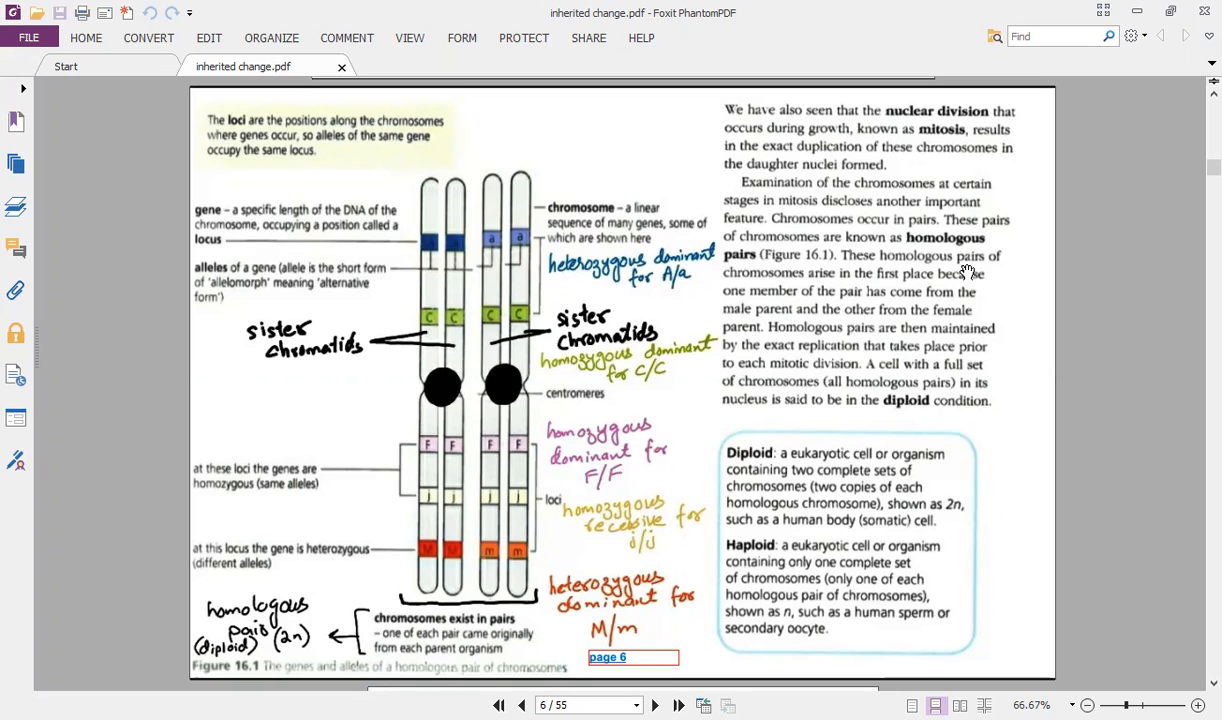
pyautogui.moveTo(755, 47)
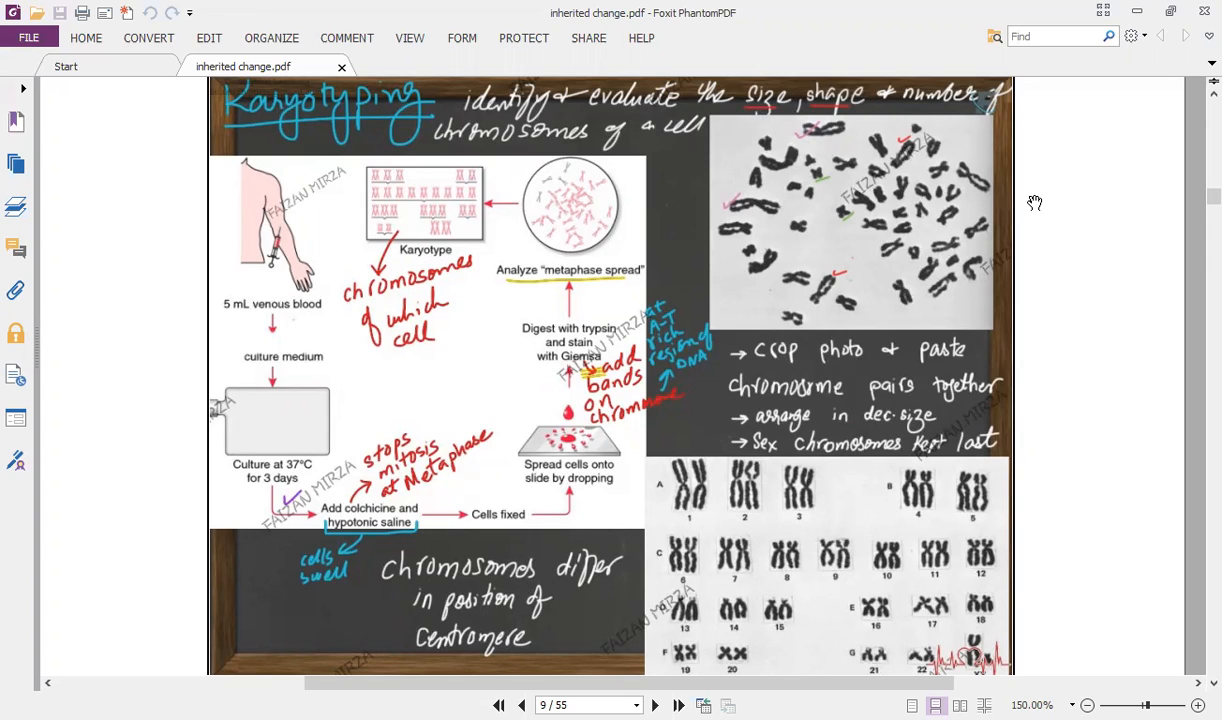
# Step: Magnify page 9 to 200% then 300%, scrolling to the karyotype chart's pairs 1–22 and XY
pyautogui.click(1198, 705)
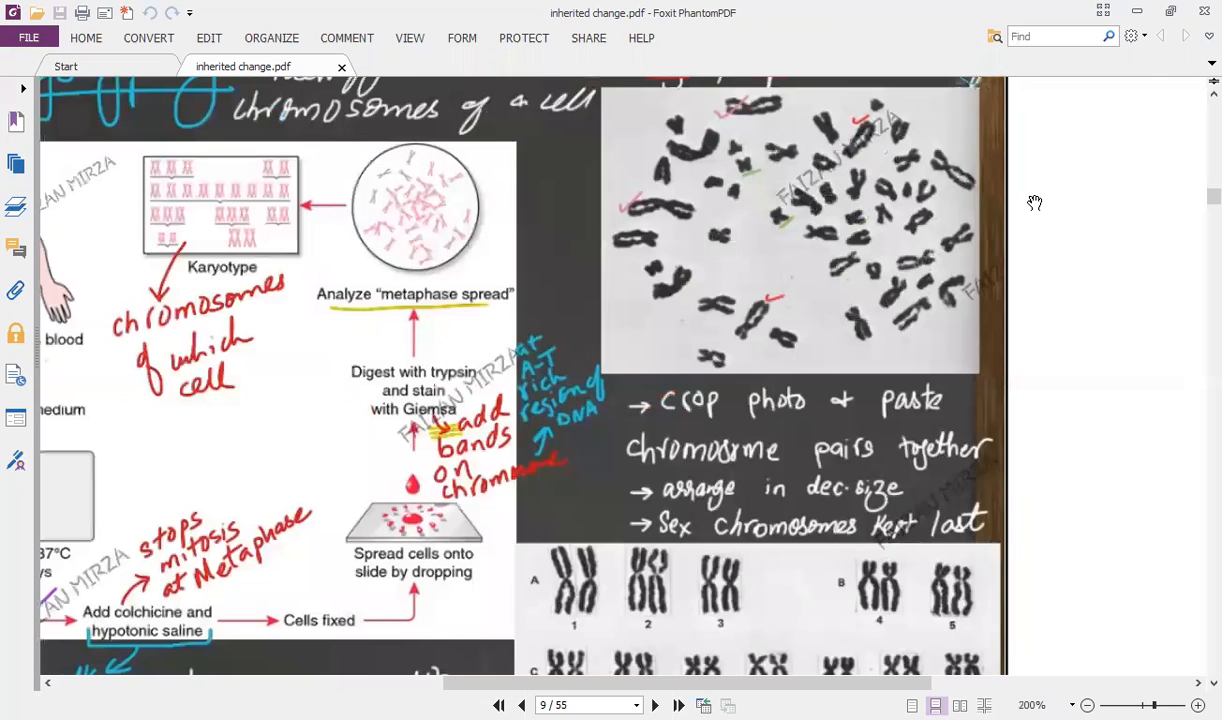
pyautogui.scroll(-3)
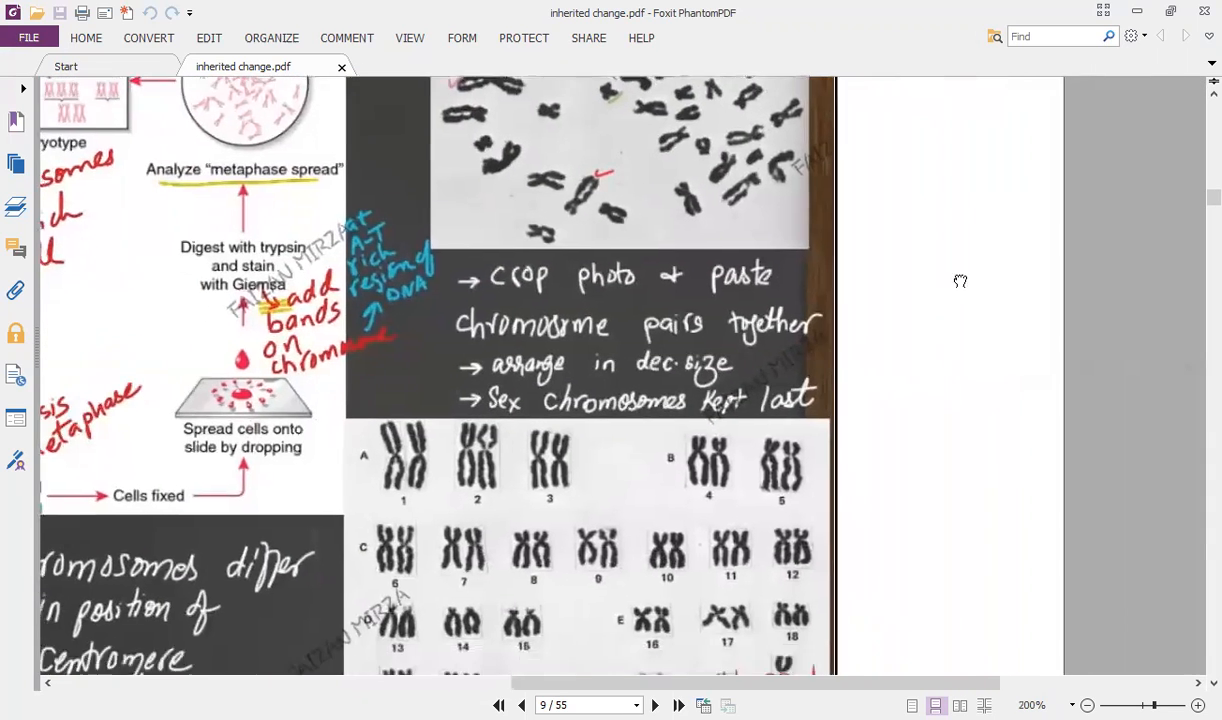
pyautogui.scroll(-3)
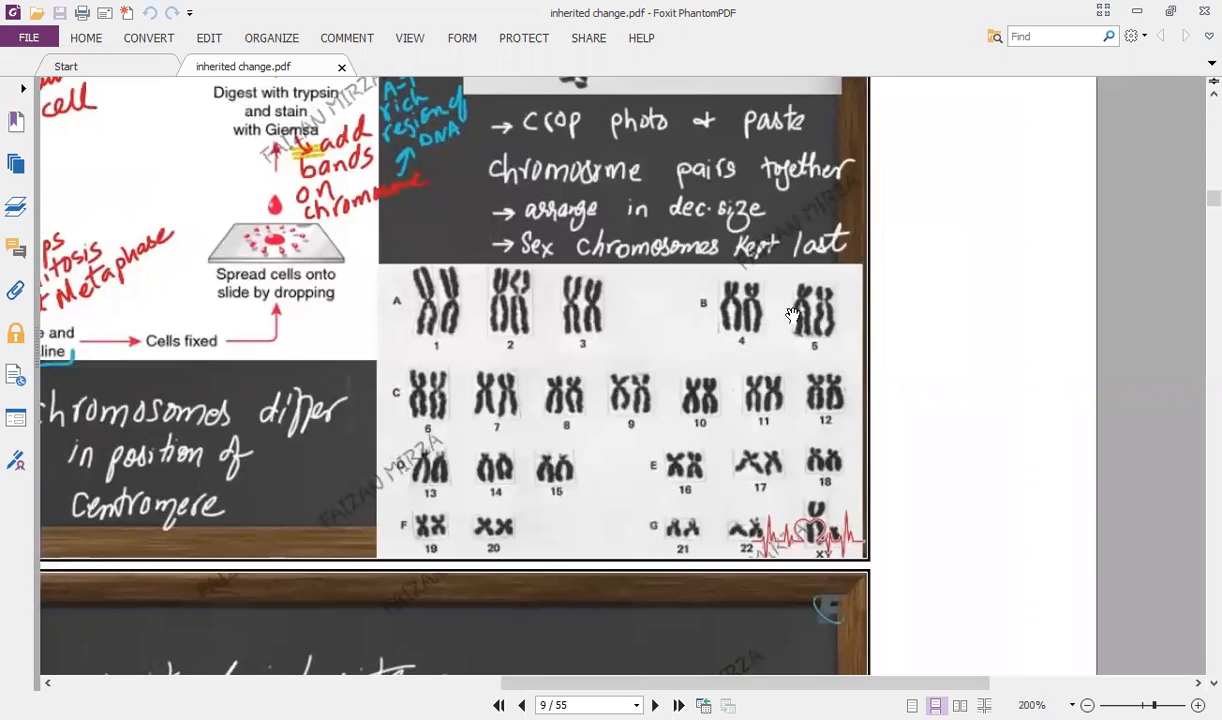
pyautogui.click(1186, 705)
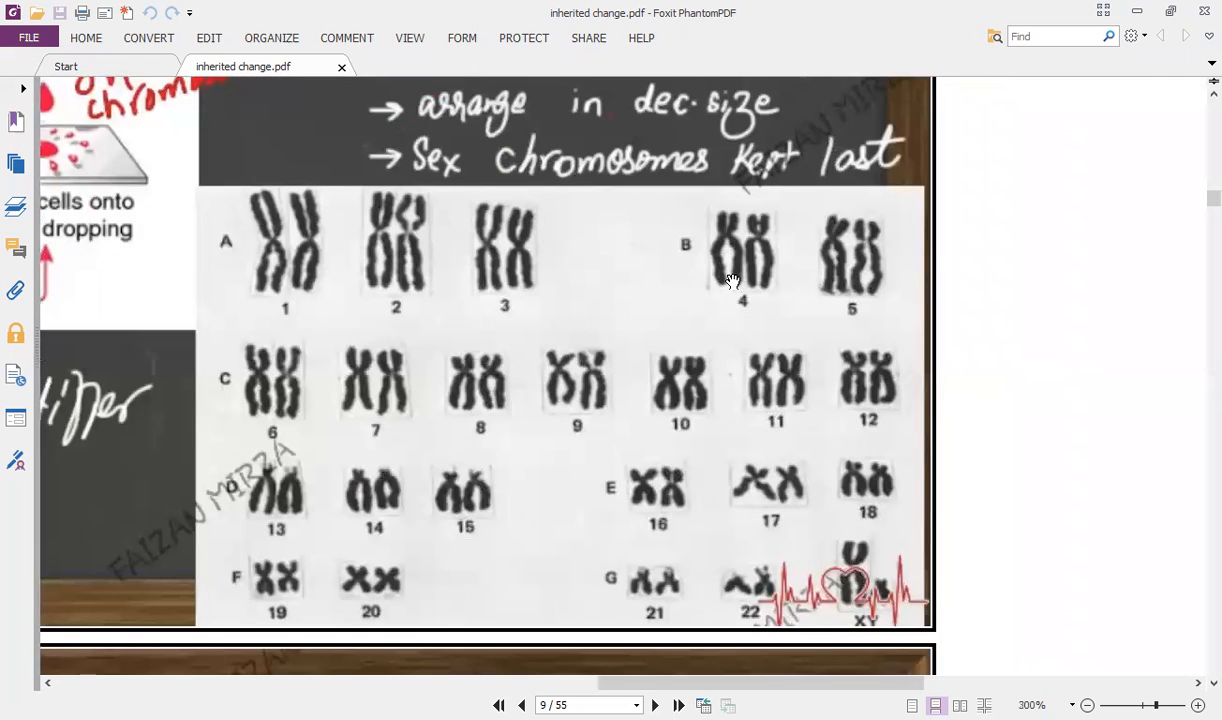
pyautogui.scroll(-3)
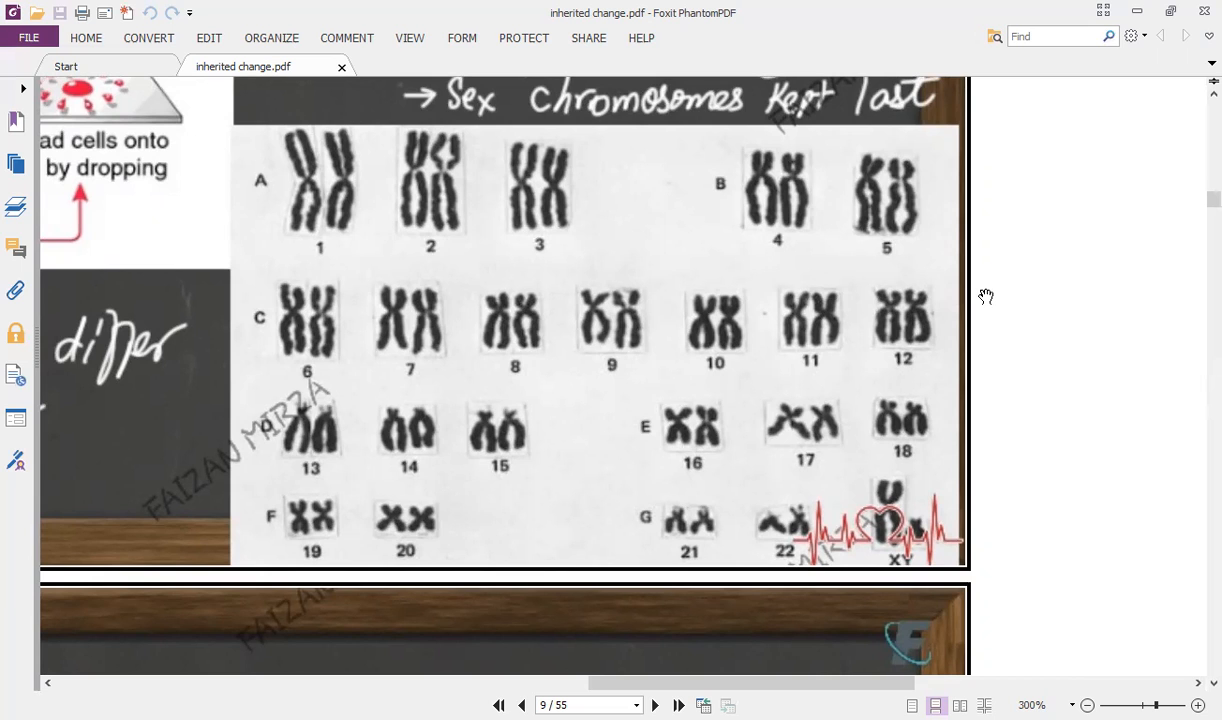
pyautogui.moveTo(588, 204)
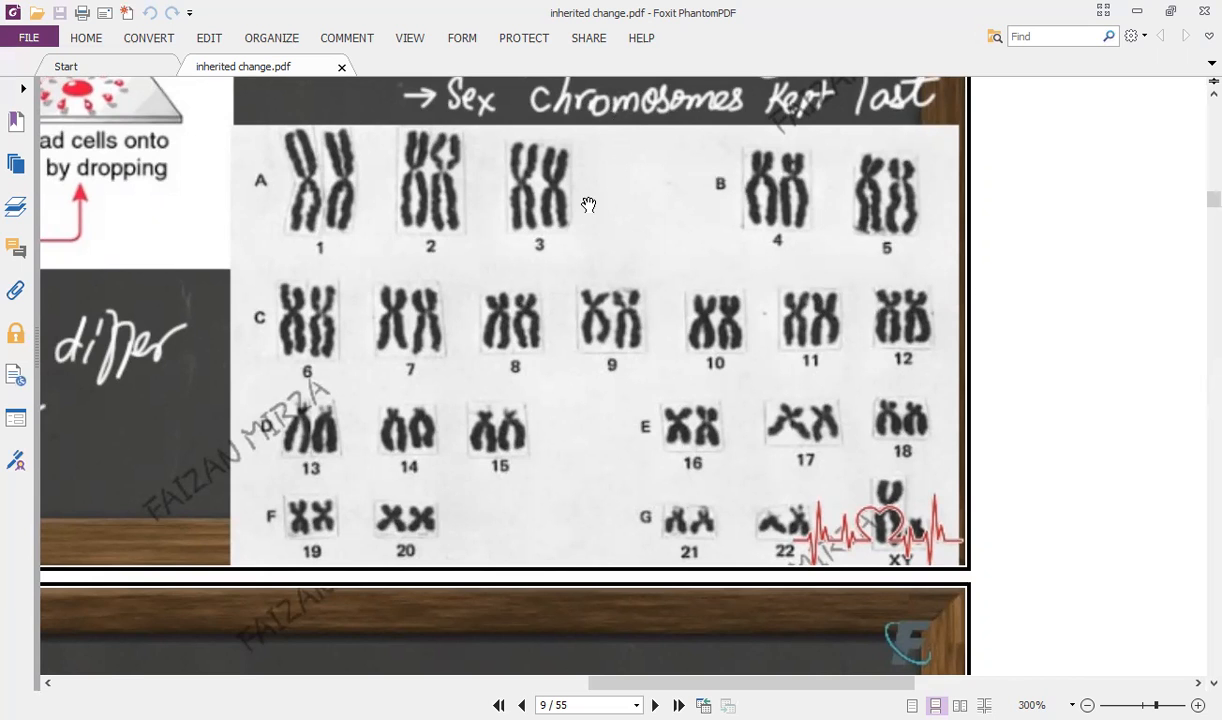
# Step: Zoom out to 150% and scroll to the top of page 9
pyautogui.click(1087, 705)
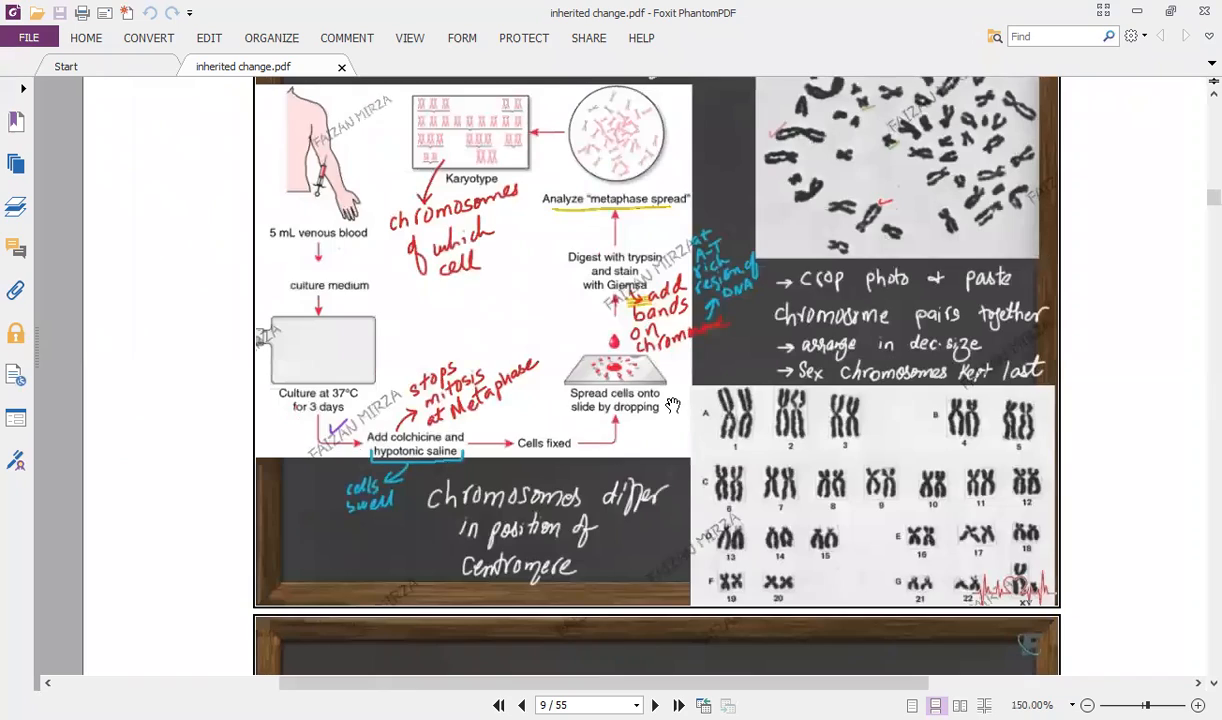
pyautogui.scroll(3)
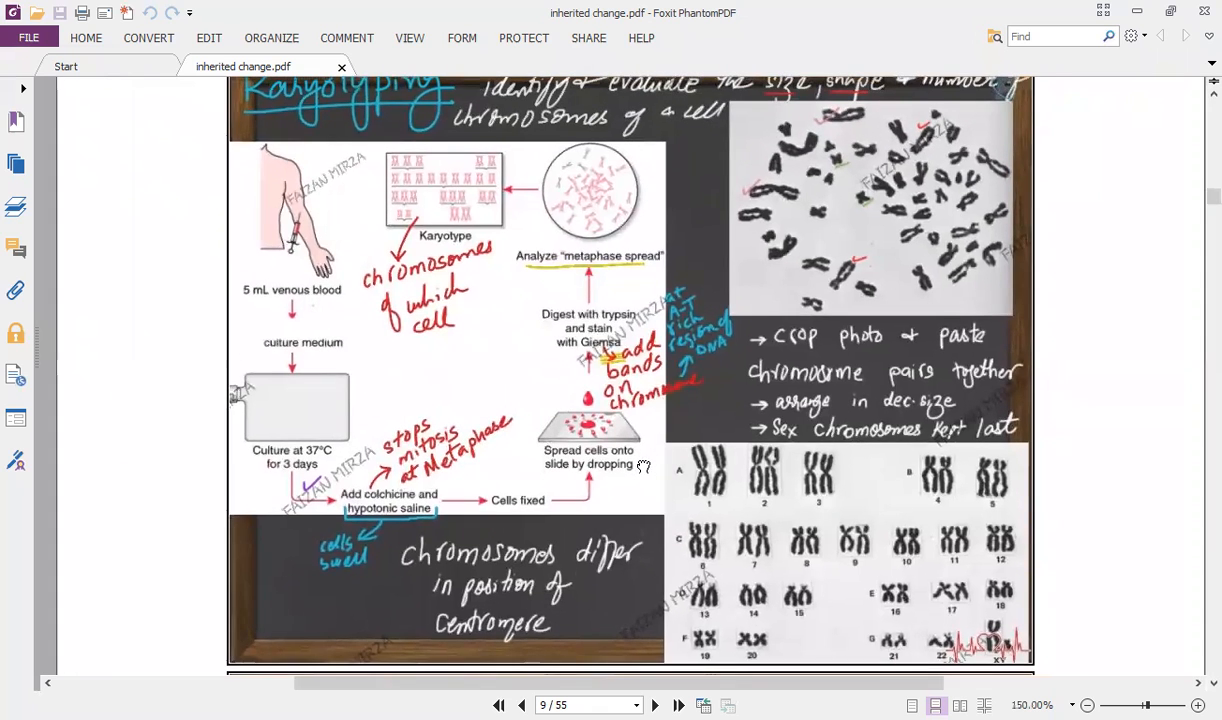